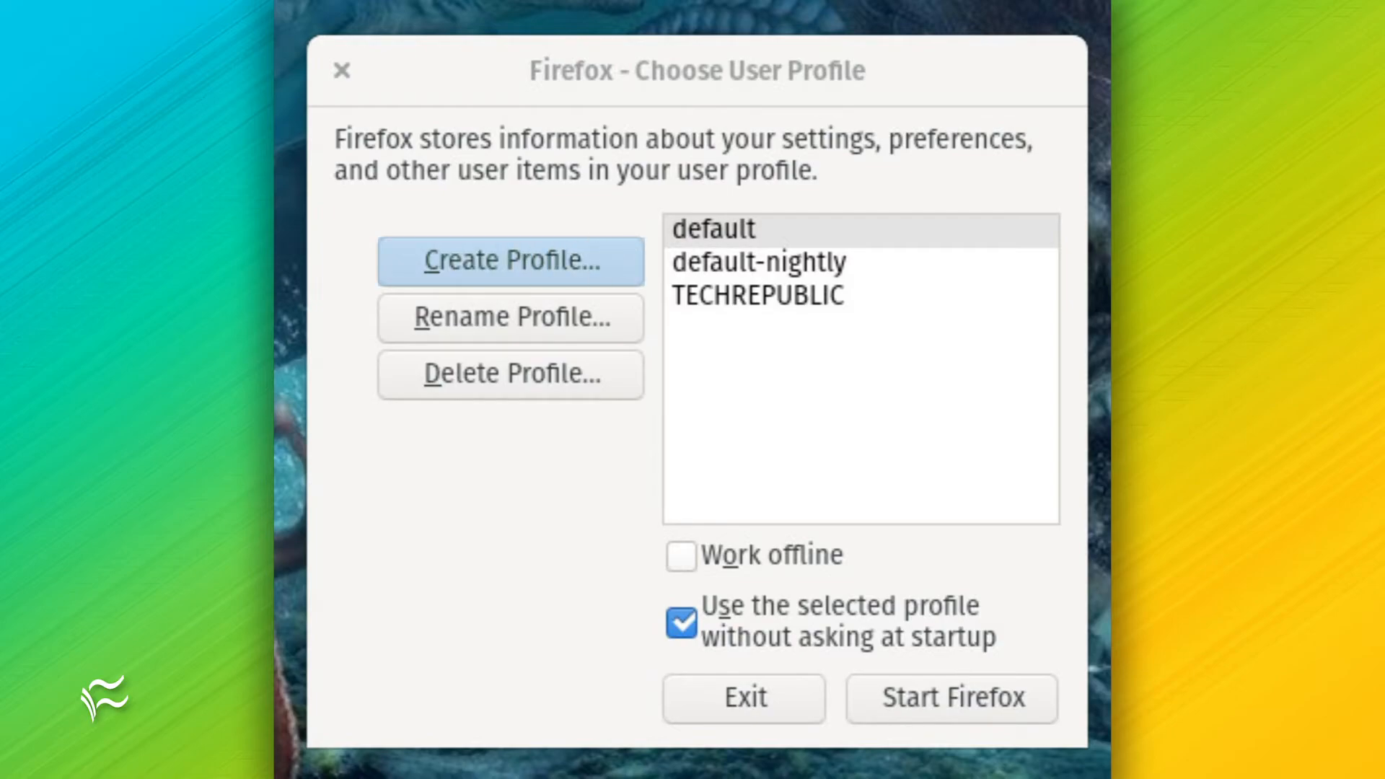
Start a new profile and advance the Create Profile Wizard to its profile-name page.
{"action": "left_click", "coordinate": [511, 259]}
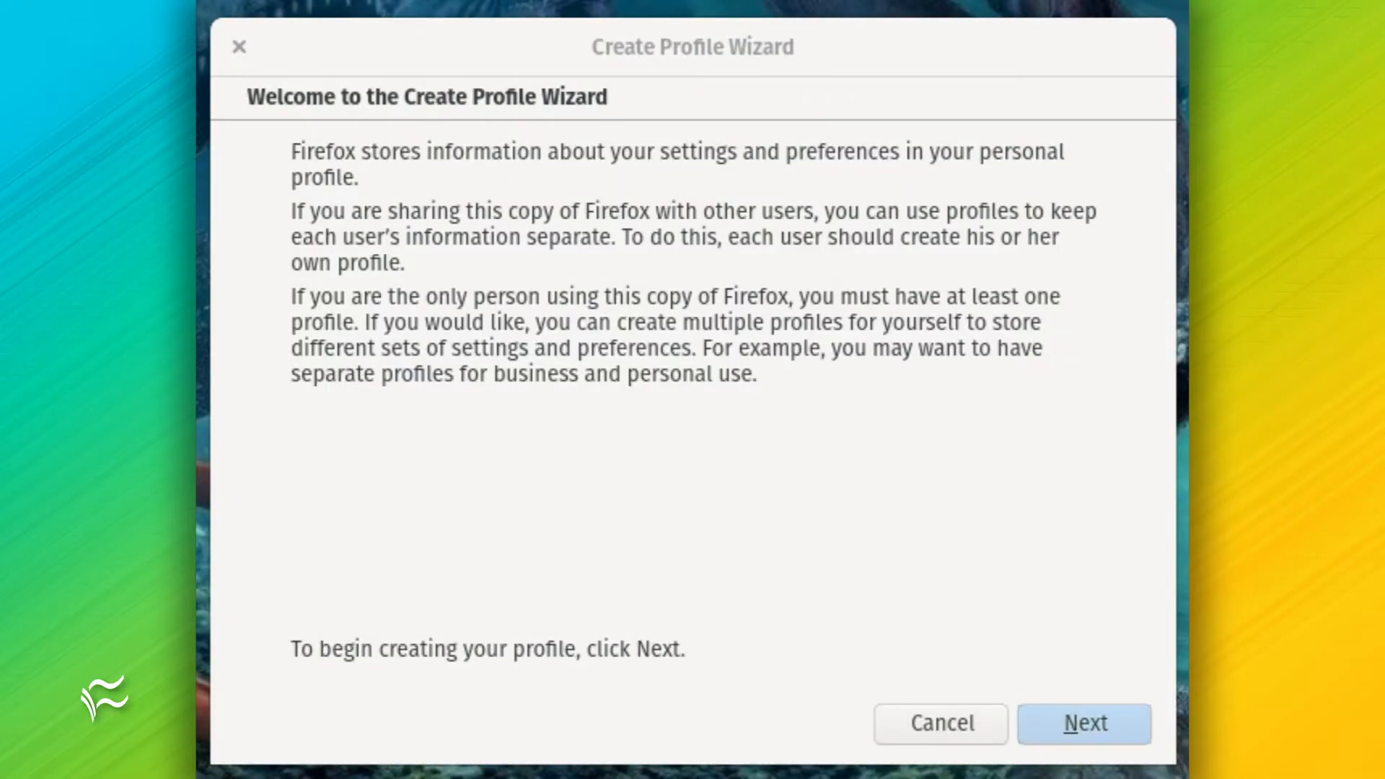
{"action": "left_click", "coordinate": [1083, 724]}
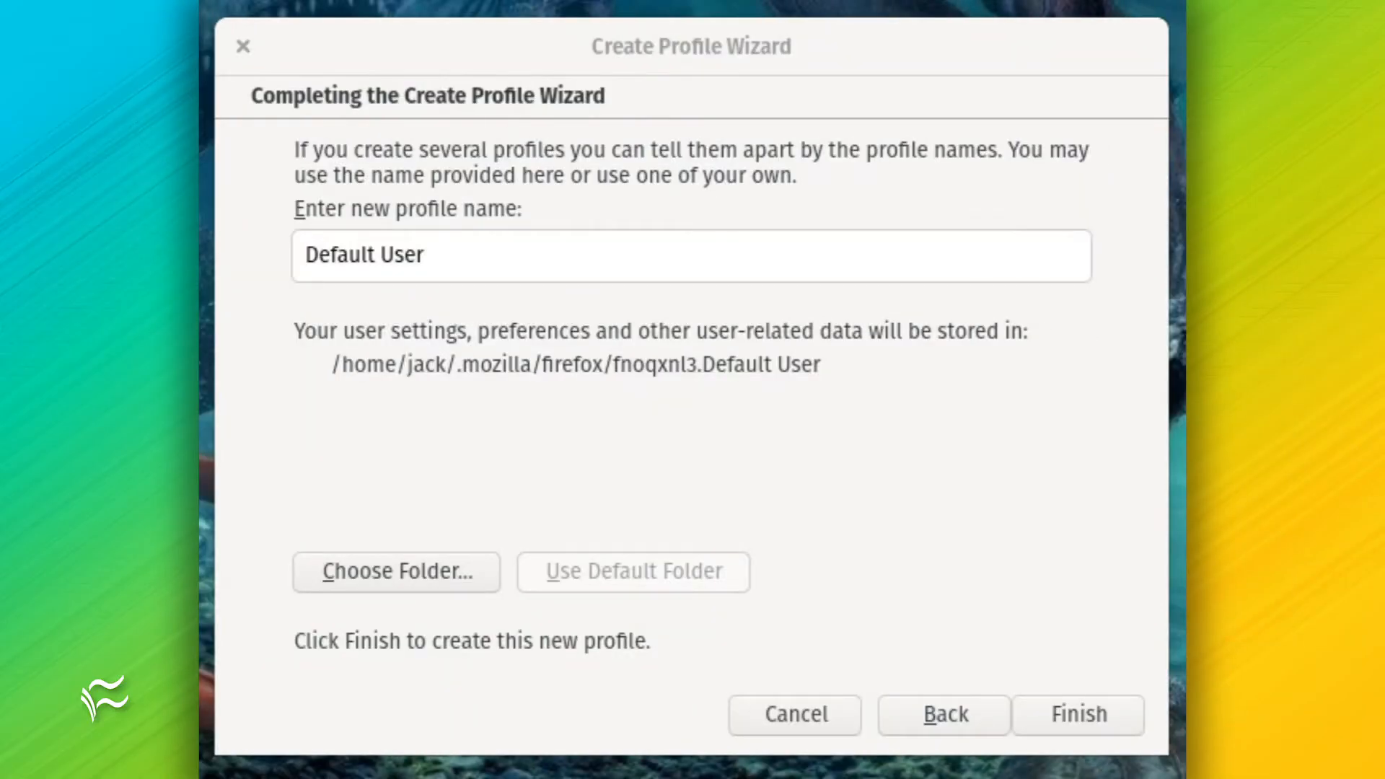